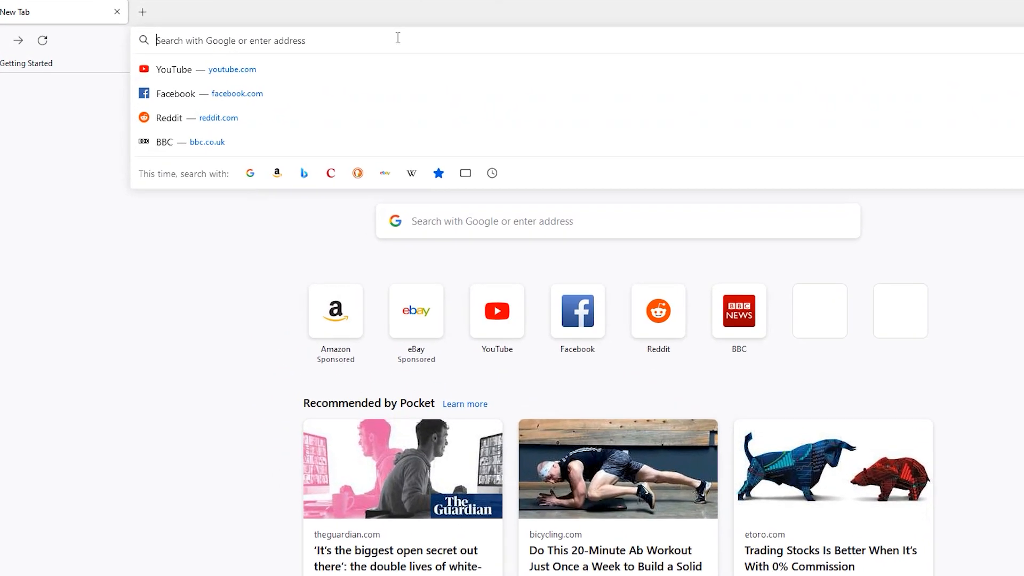
# - Navigate to obs.ninja and go to the Create Reusable Invite page
pyautogui.write('obs.ninja')
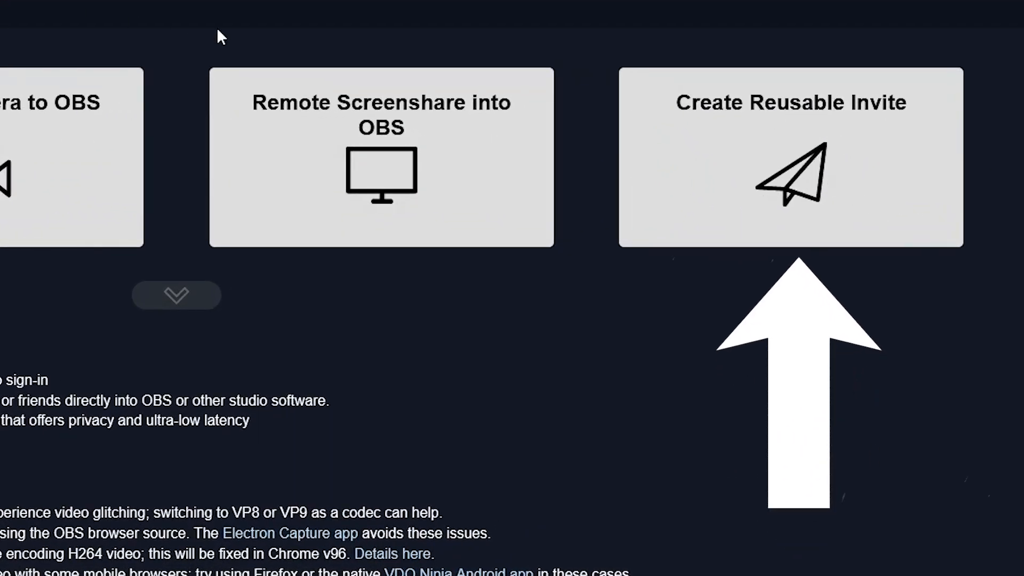
pyautogui.click(789, 157)
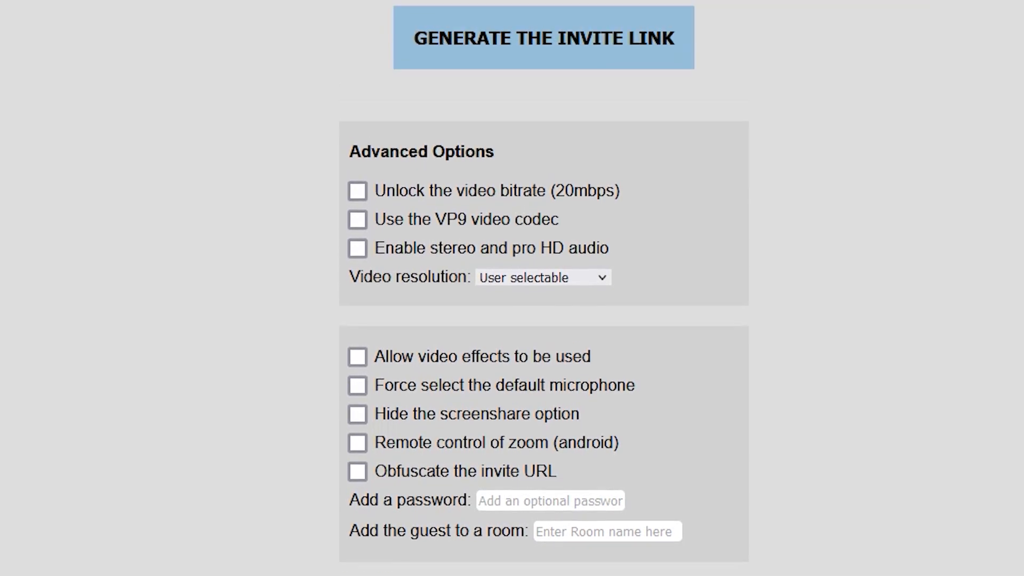
# - Name the media source 'Mobile Phone' in the source name field
pyautogui.scroll(3)
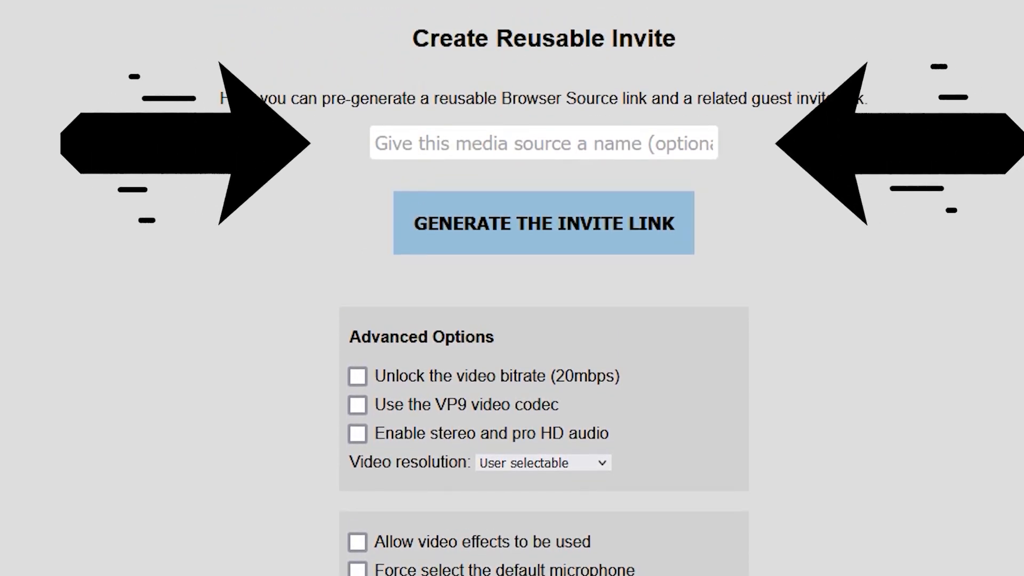
pyautogui.write('Mobile Phone')
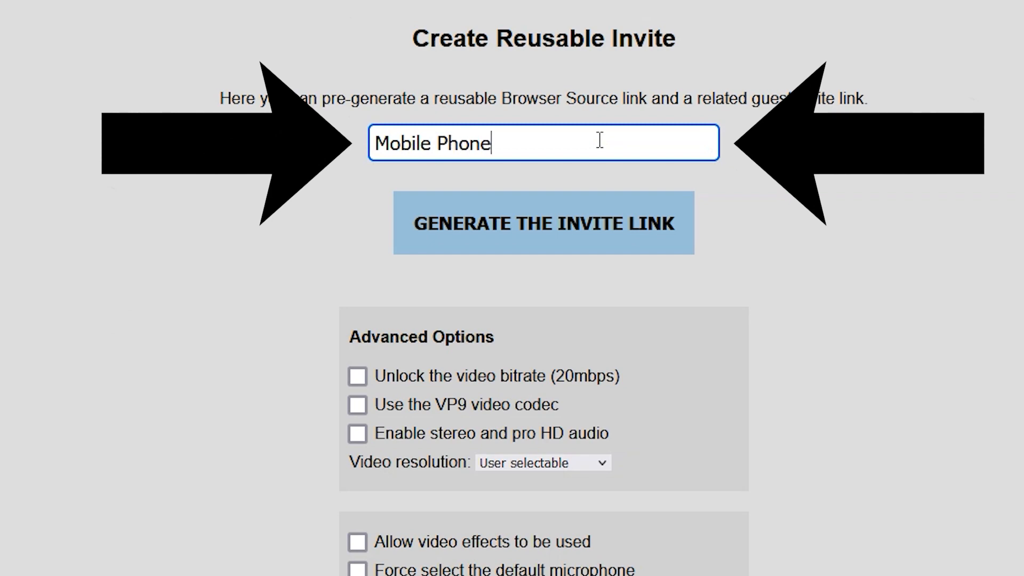